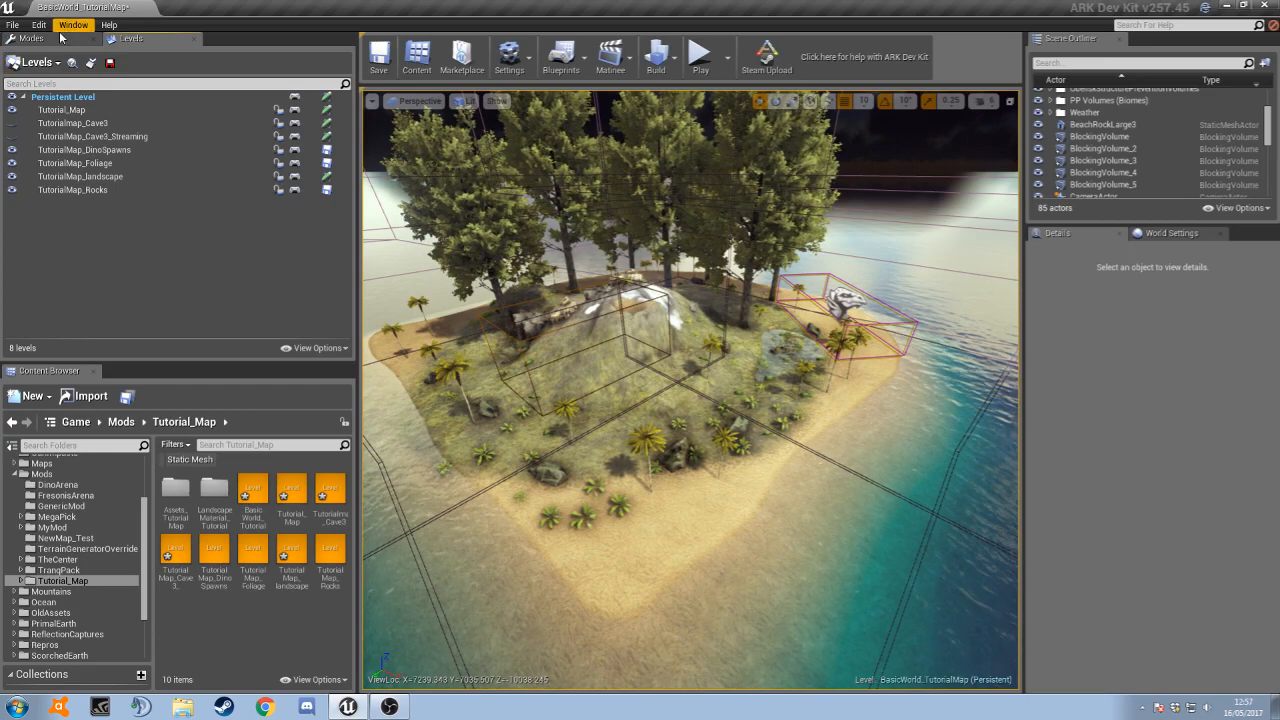
Search the placeable objects for 'biome' and place a Biome Zone Volume onto the beach
left_click(30, 38)
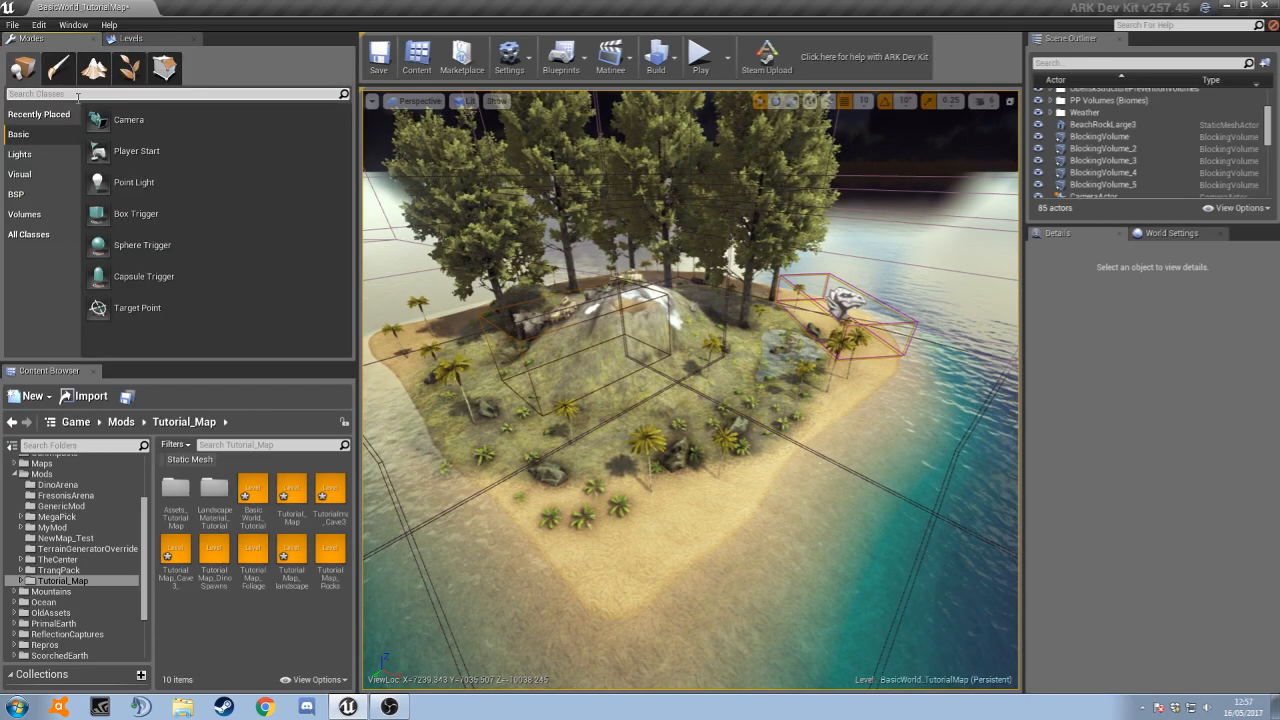
type("biome")
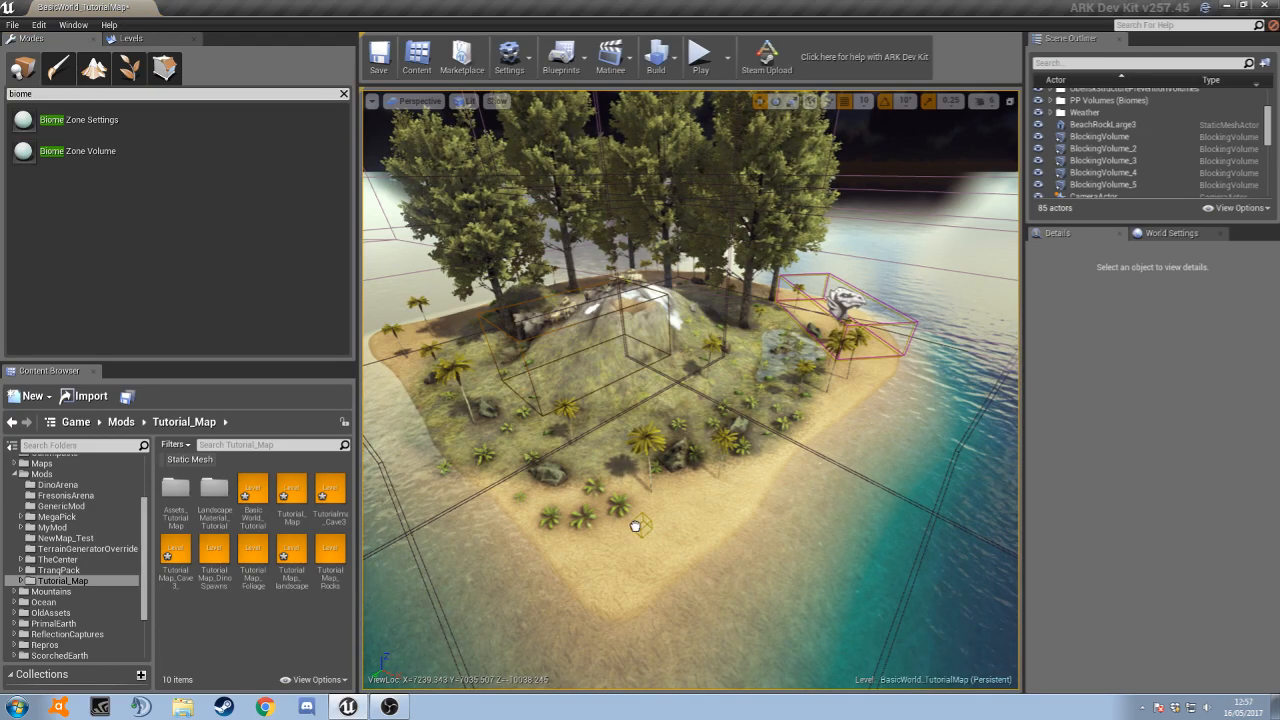
left_click(640, 524)
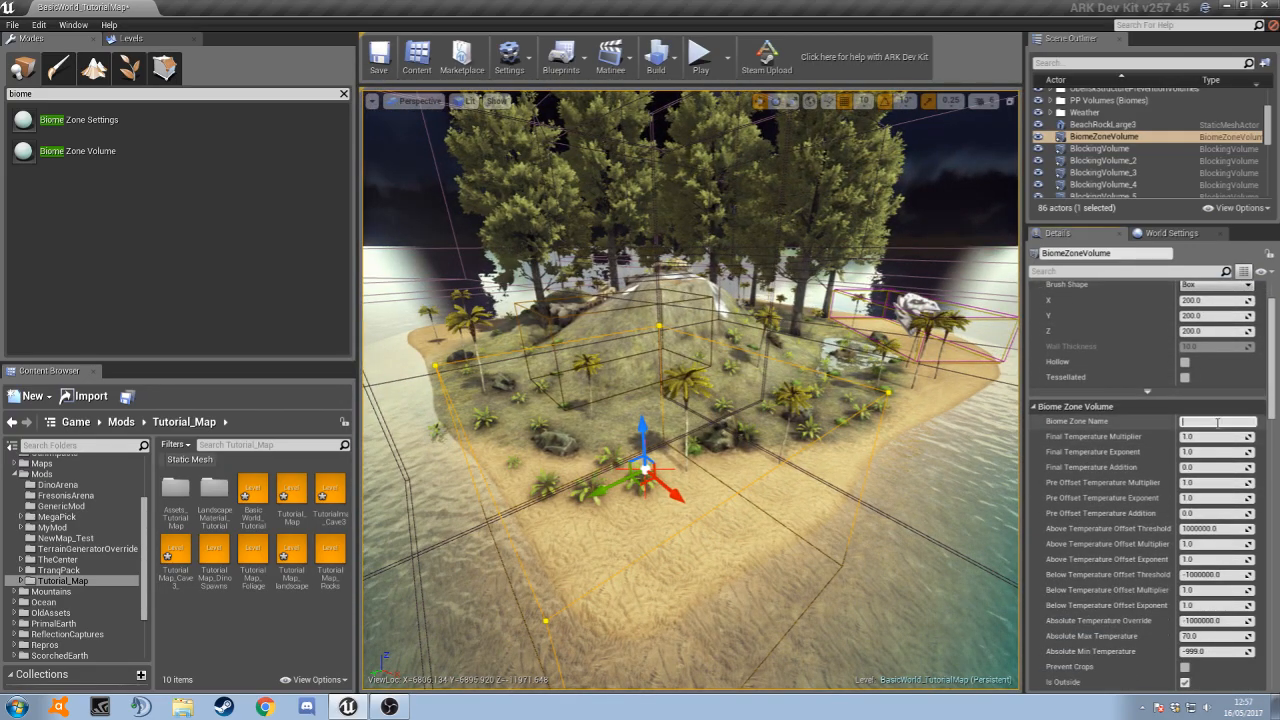
Name the volume's Biome Zone 'Beach' and scroll through its temperature properties
type("Beach")
left_click(1218, 438)
type("1.5")
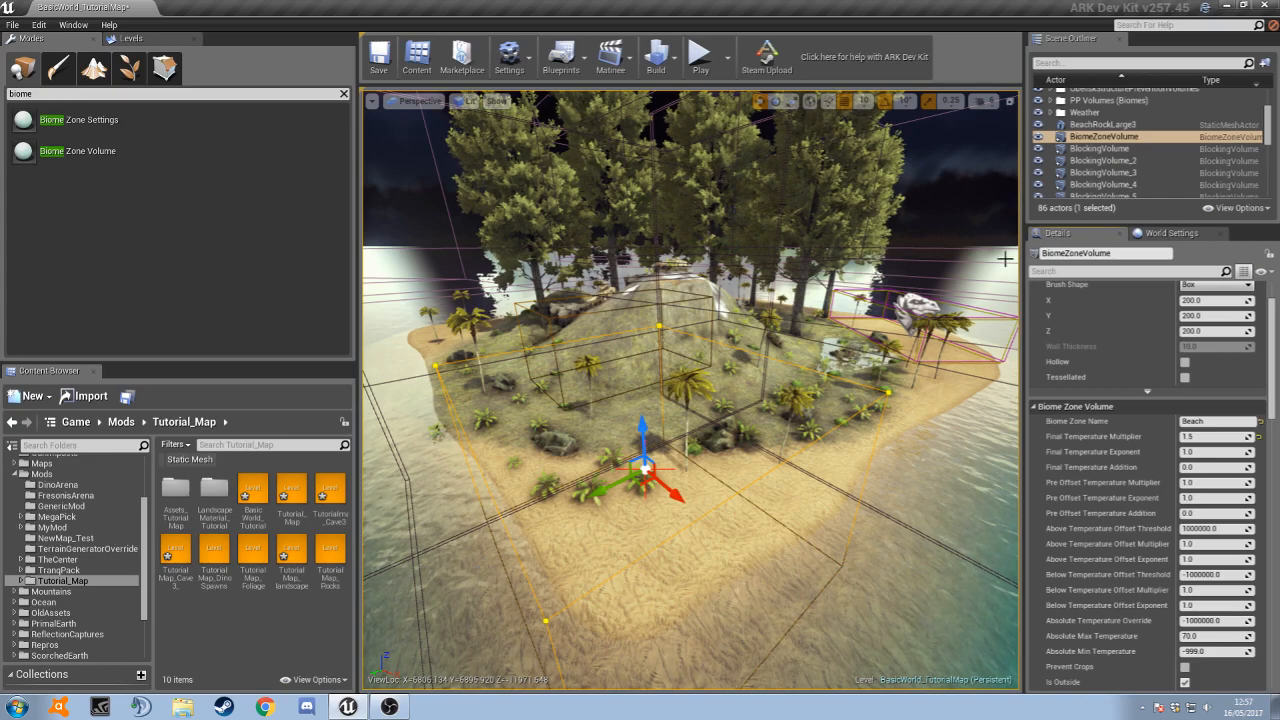
scroll("down", 3)
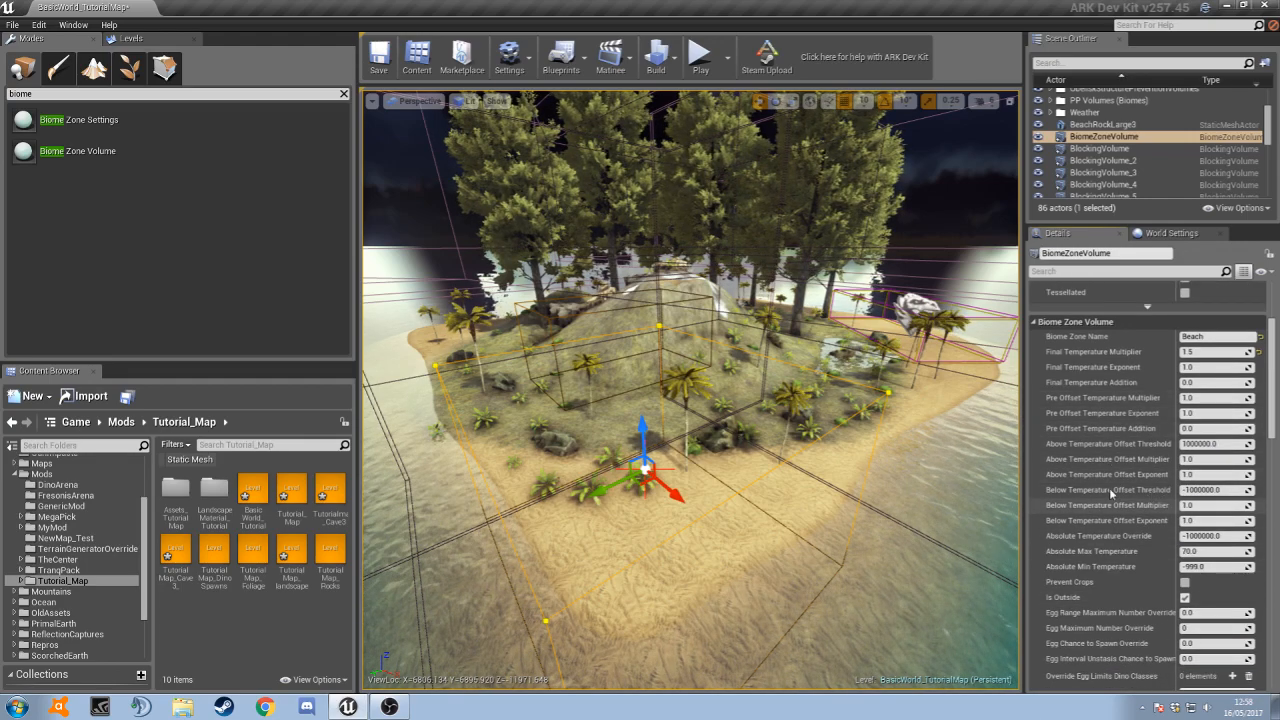
scroll("down", 3)
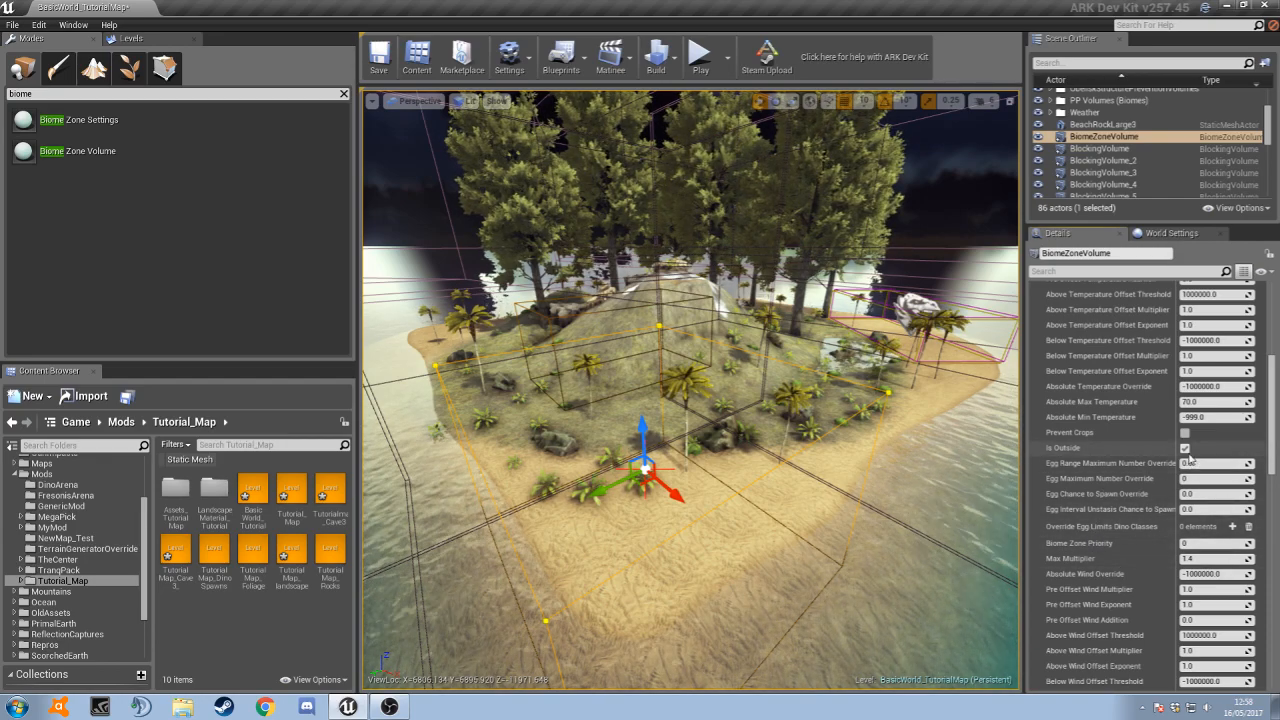
scroll("down", 3)
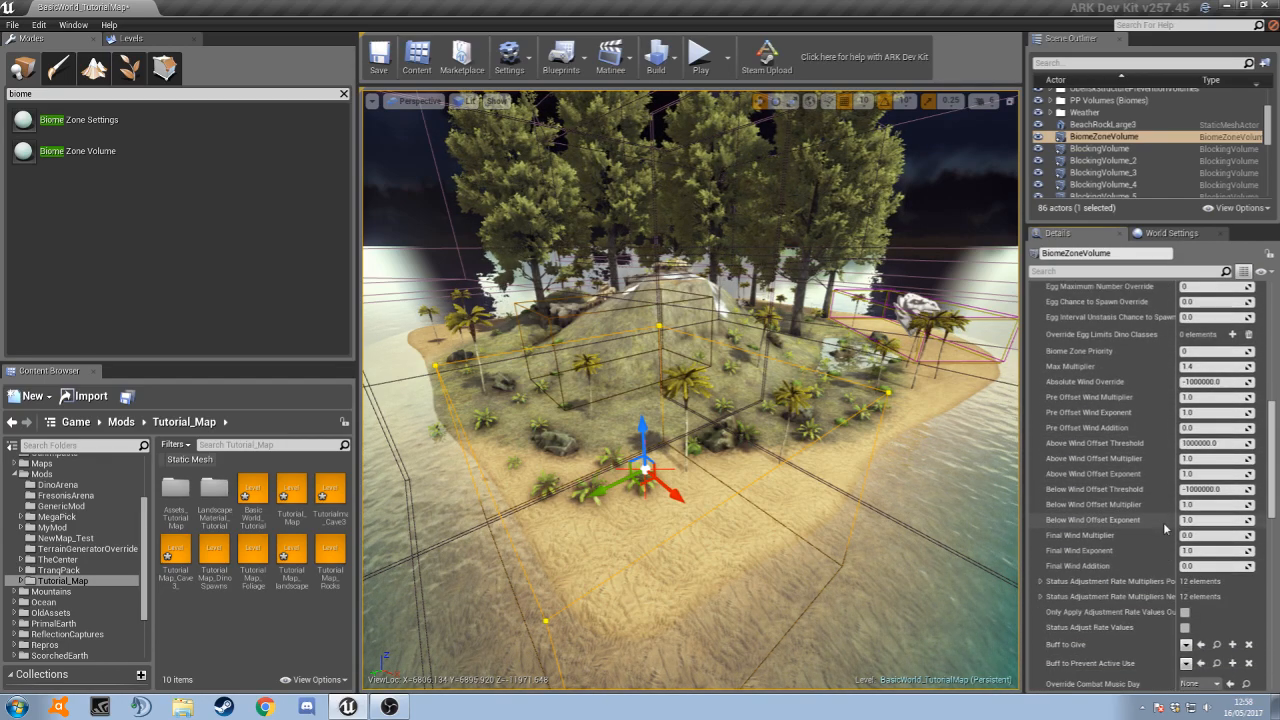
scroll("down", 3)
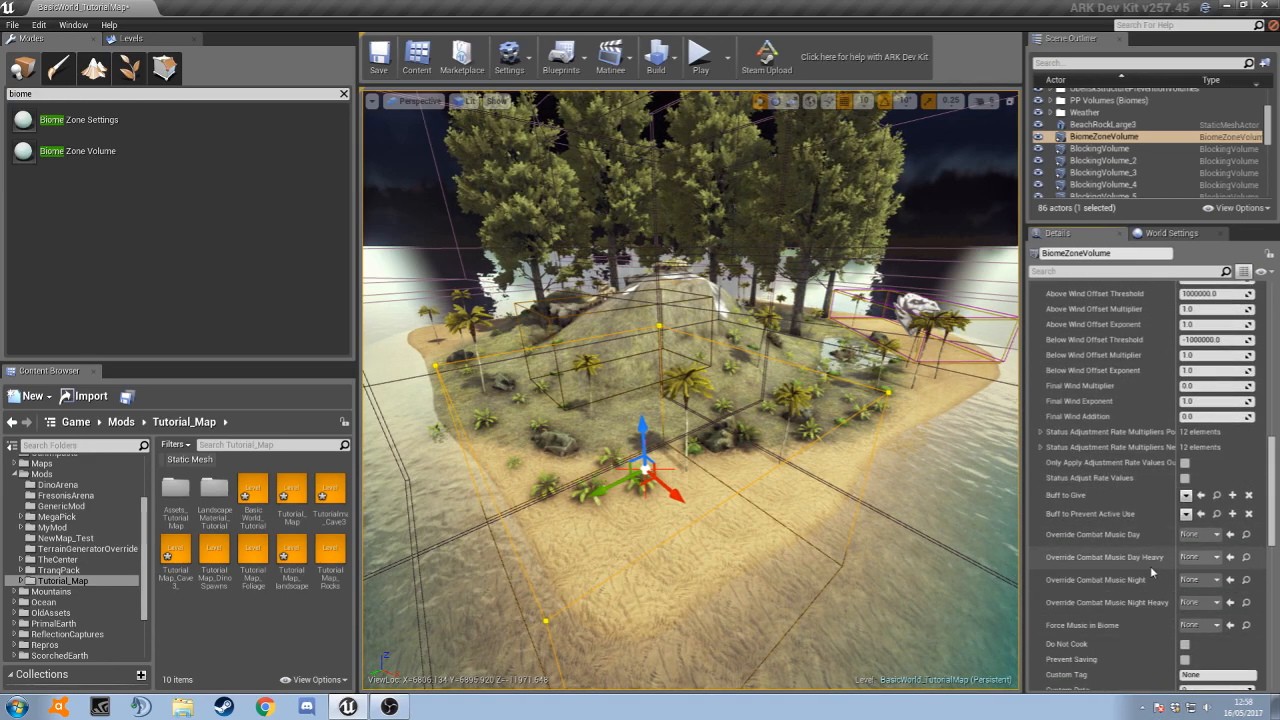
scroll("down", 3)
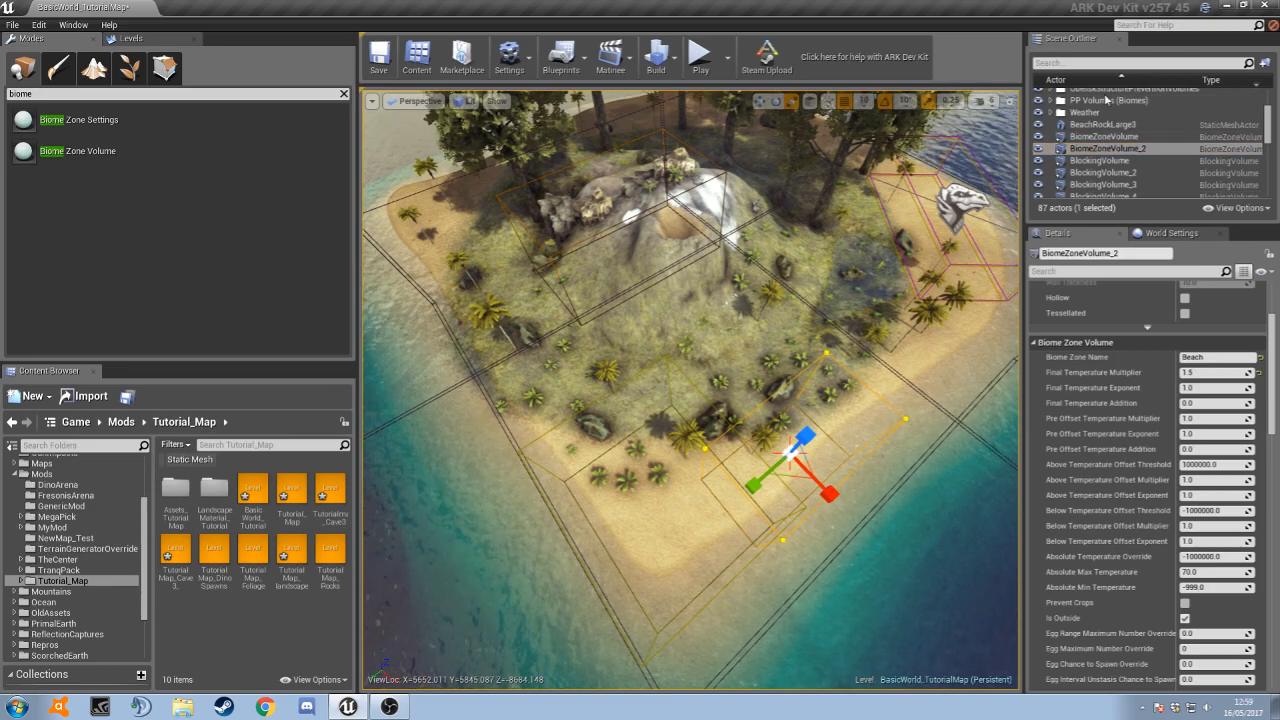
Select both BiomeZoneVolume entries in the World Outliner and bring up their shared actions menu
left_click(1100, 148)
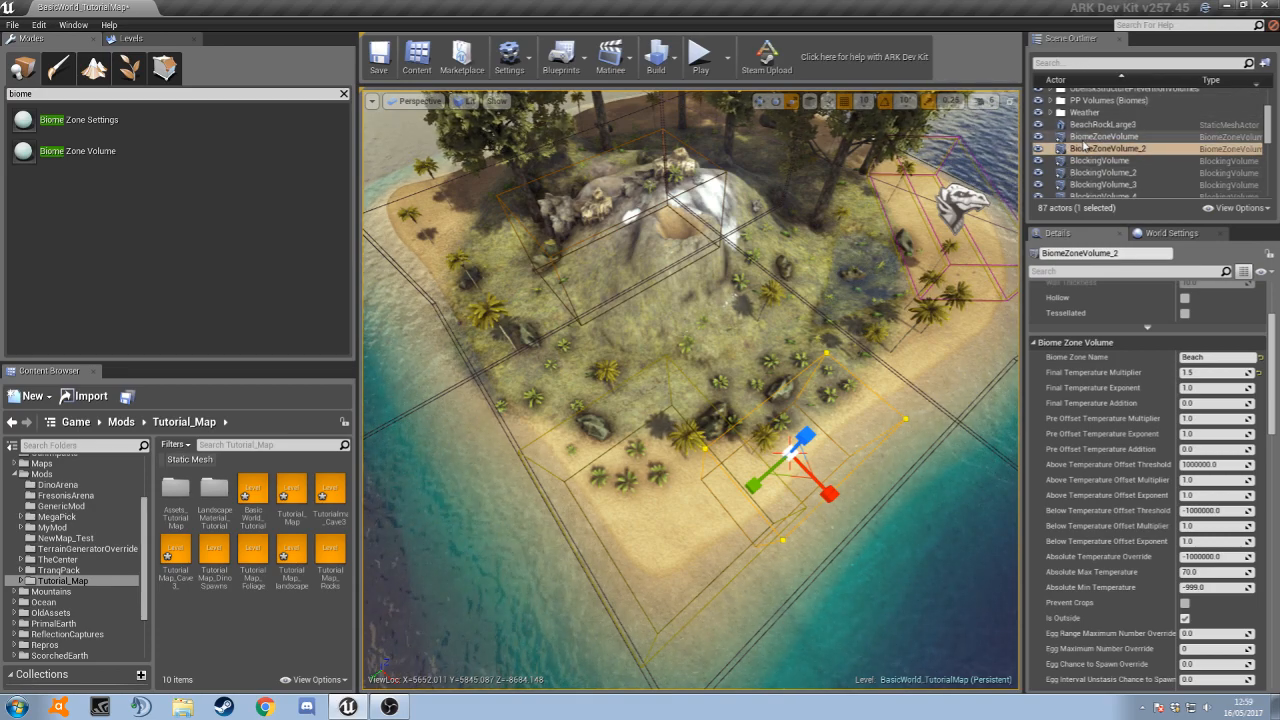
left_click(1104, 136)
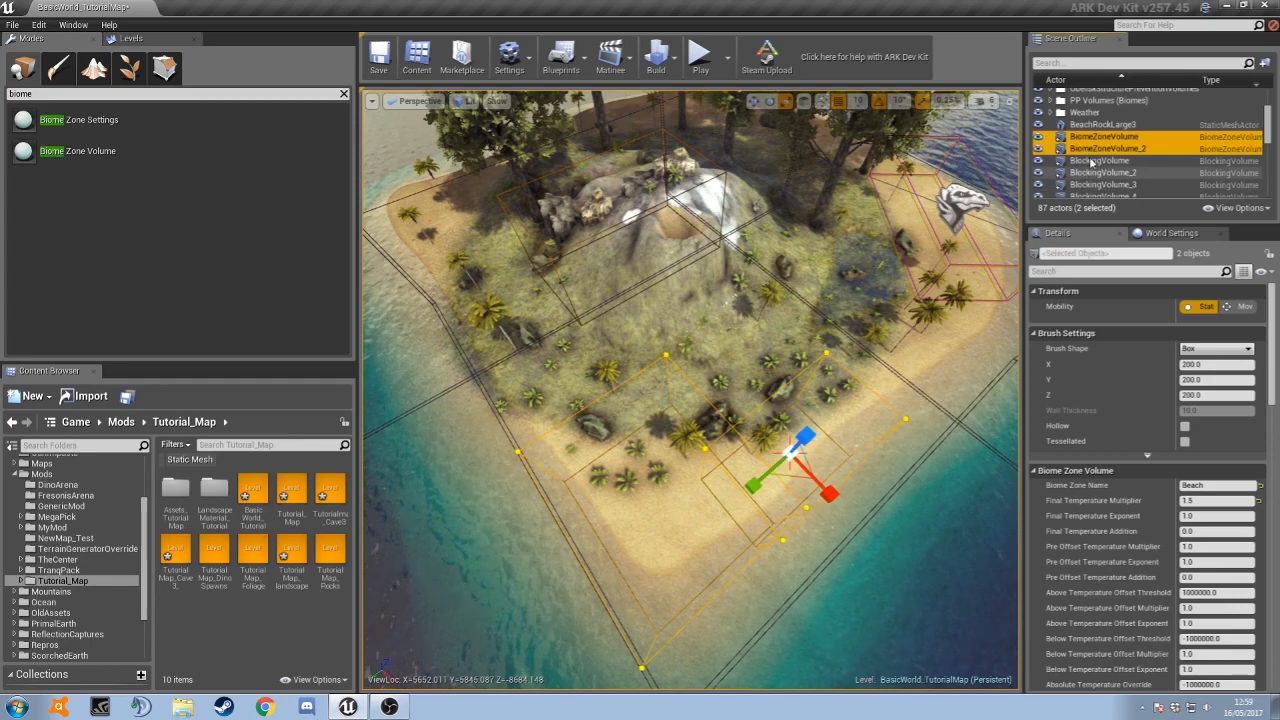
right_click(1100, 136)
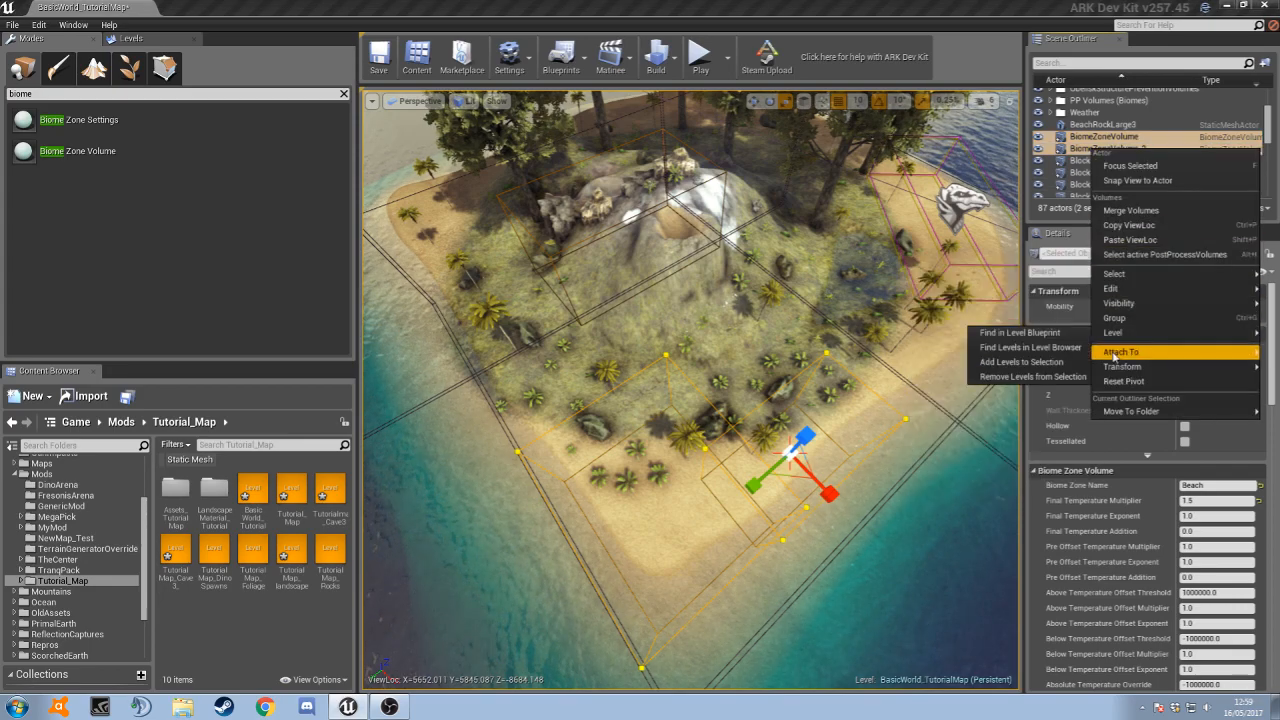